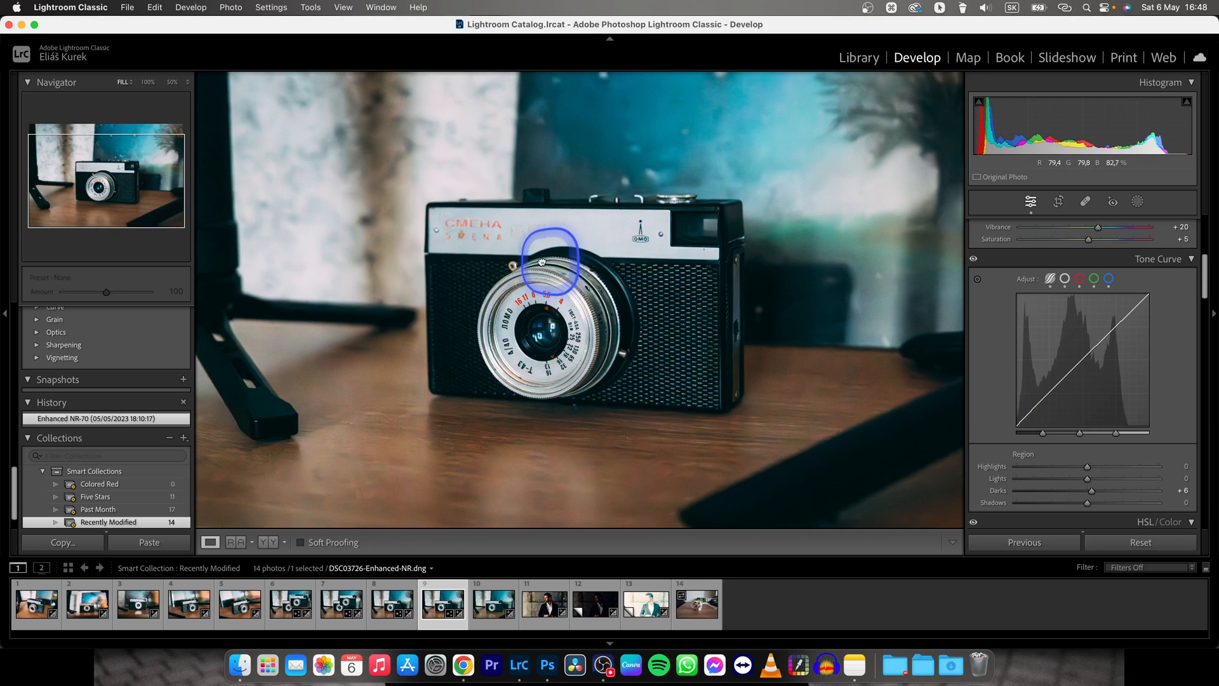
# Switch the Navigator zoom from Fill to Fit so the whole Smena camera photo shows.
pyautogui.moveTo(552, 261); pyautogui.dragTo(532, 251)
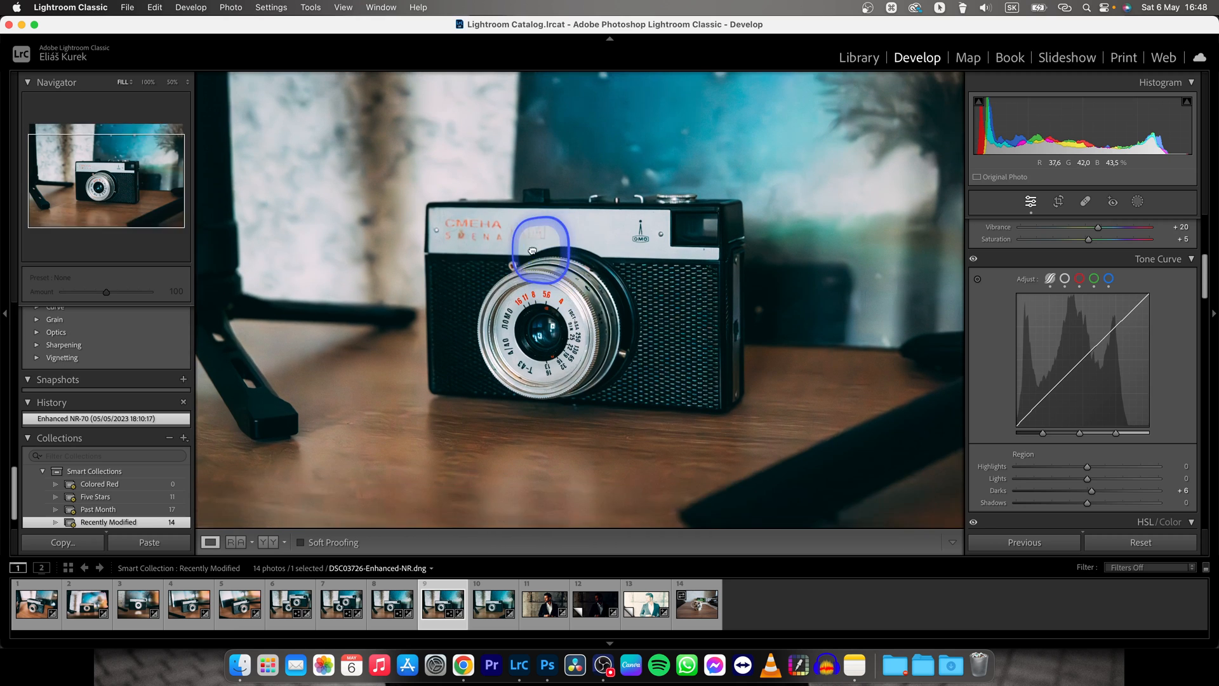
pyautogui.click(533, 250)
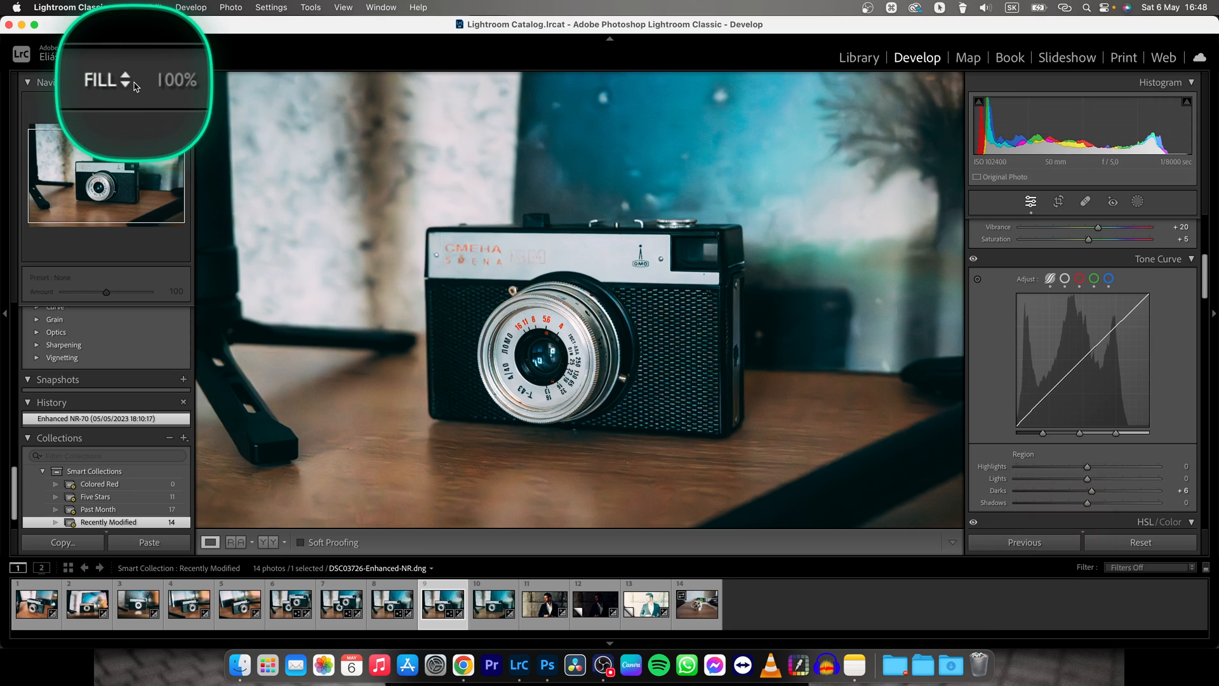
pyautogui.click(108, 80)
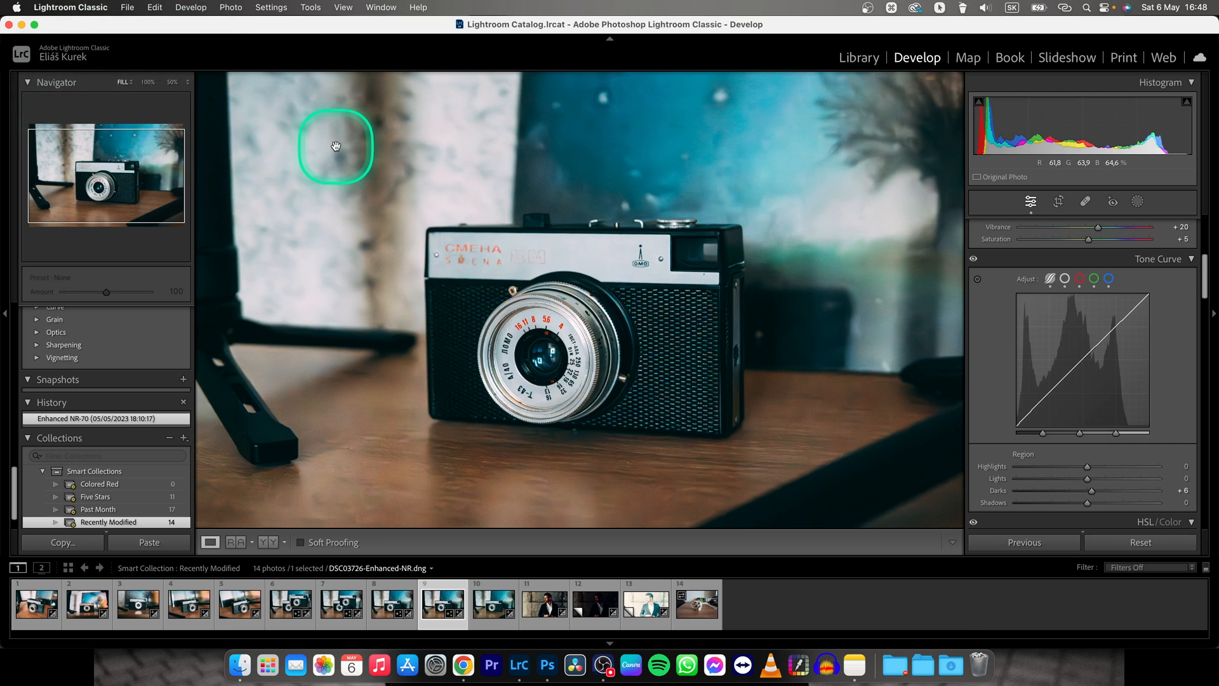
pyautogui.click(336, 146)
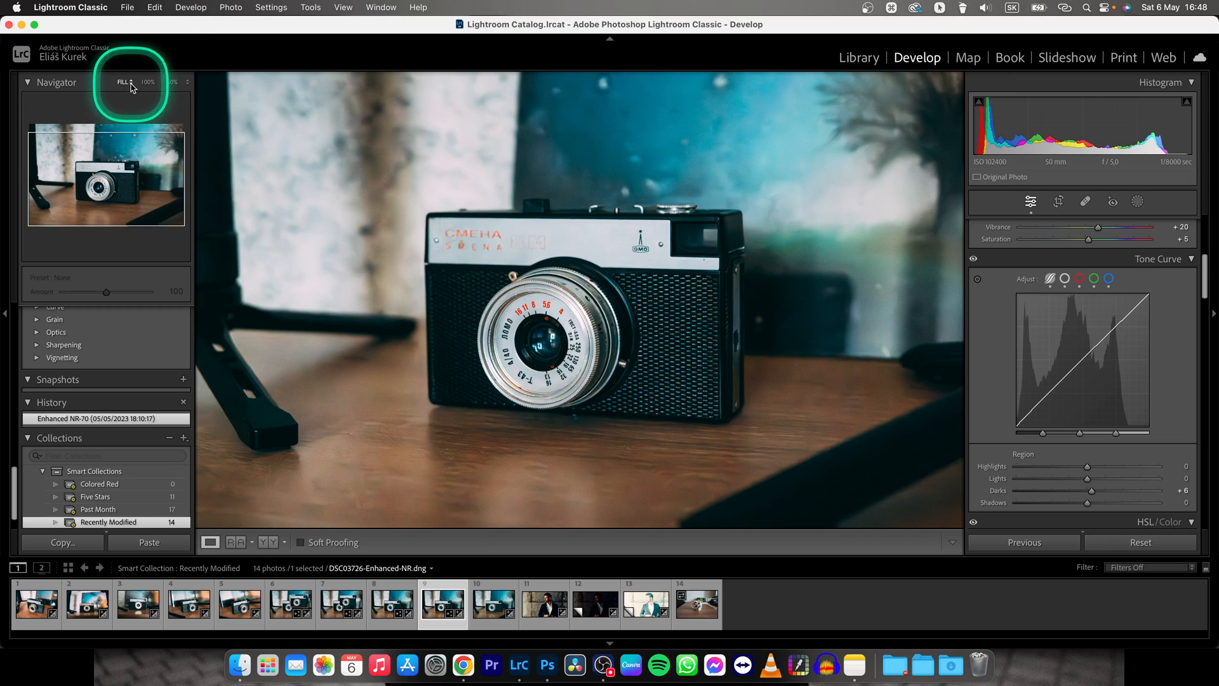
pyautogui.click(127, 83)
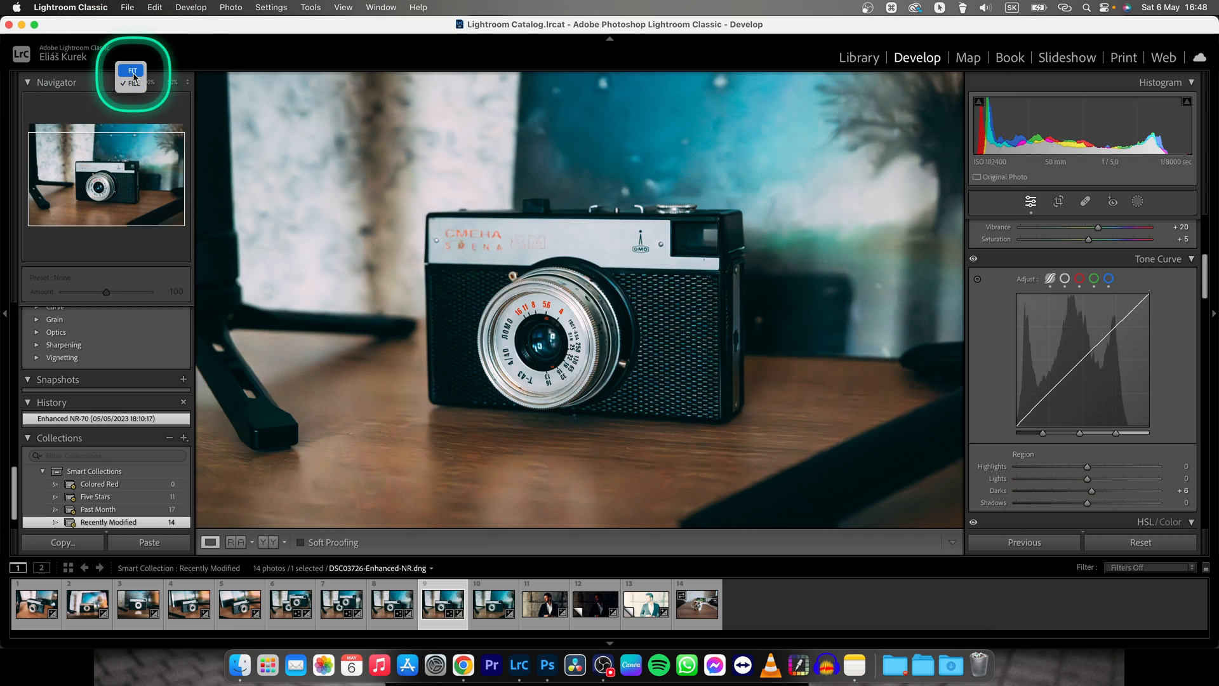
pyautogui.click(132, 80)
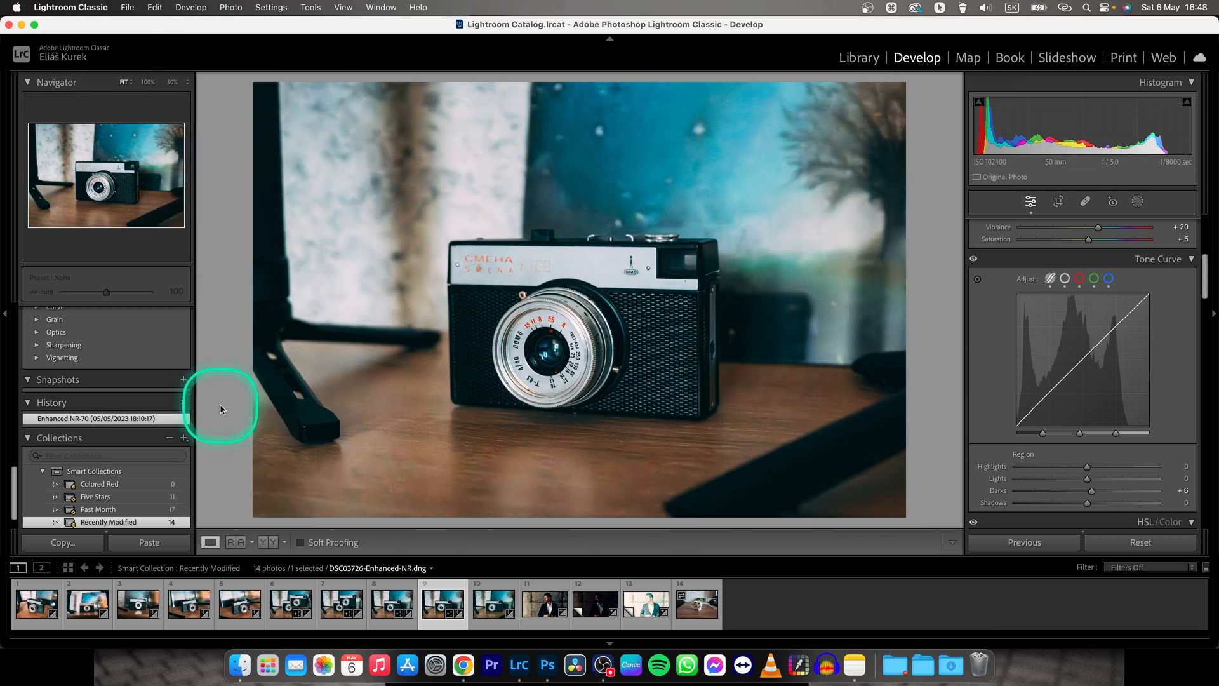
pyautogui.click(222, 409)
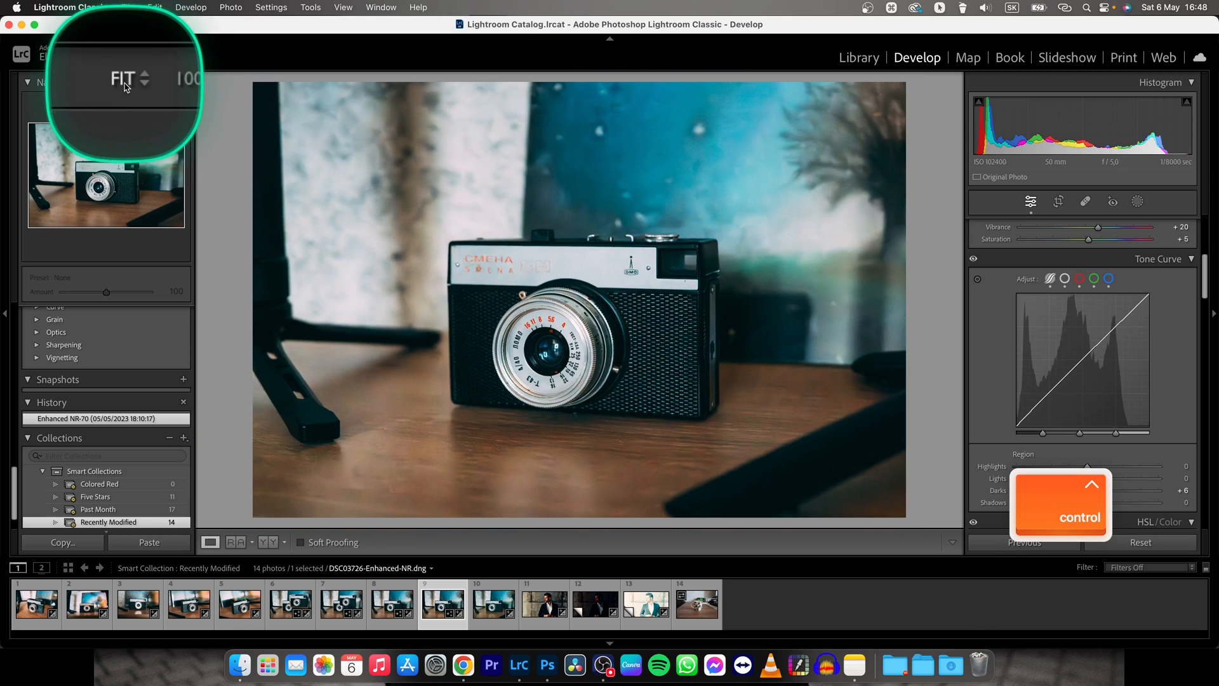
pyautogui.click(125, 79)
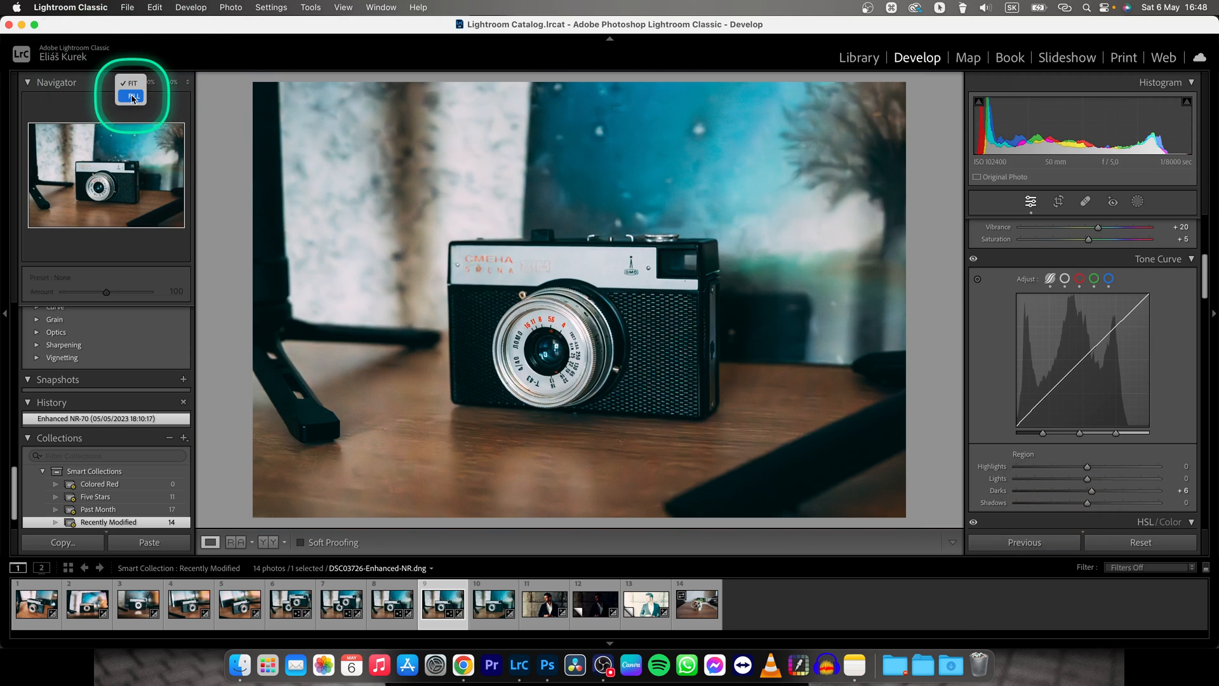
pyautogui.click(132, 94)
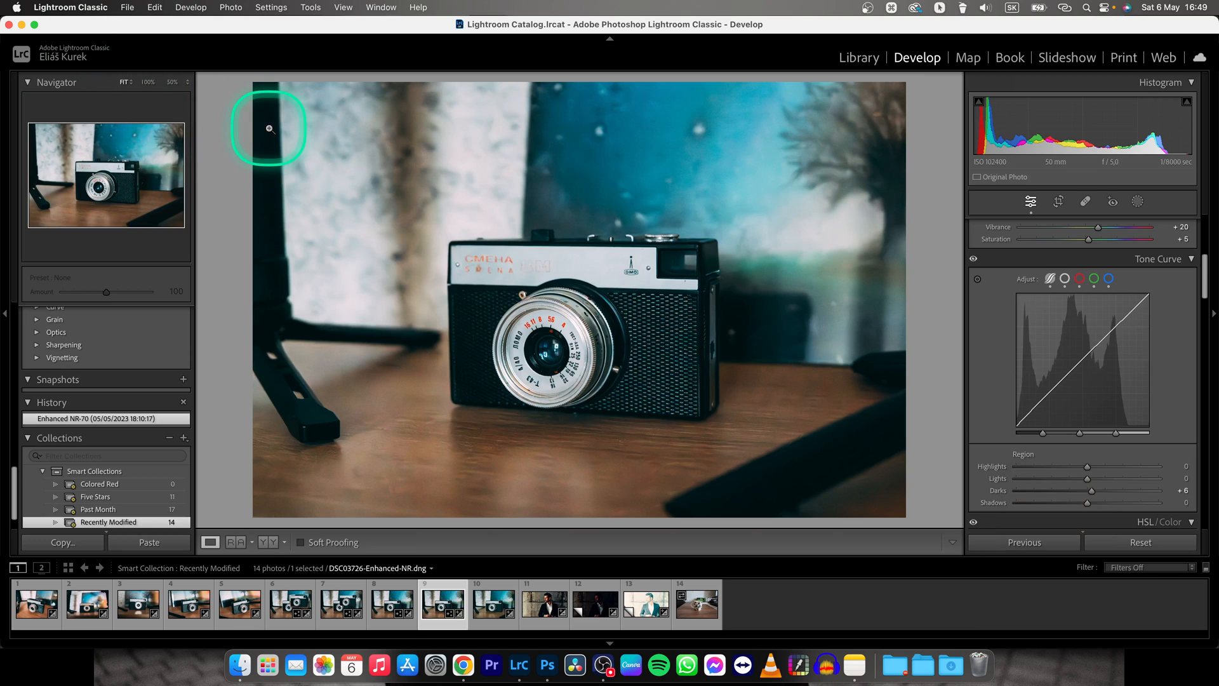